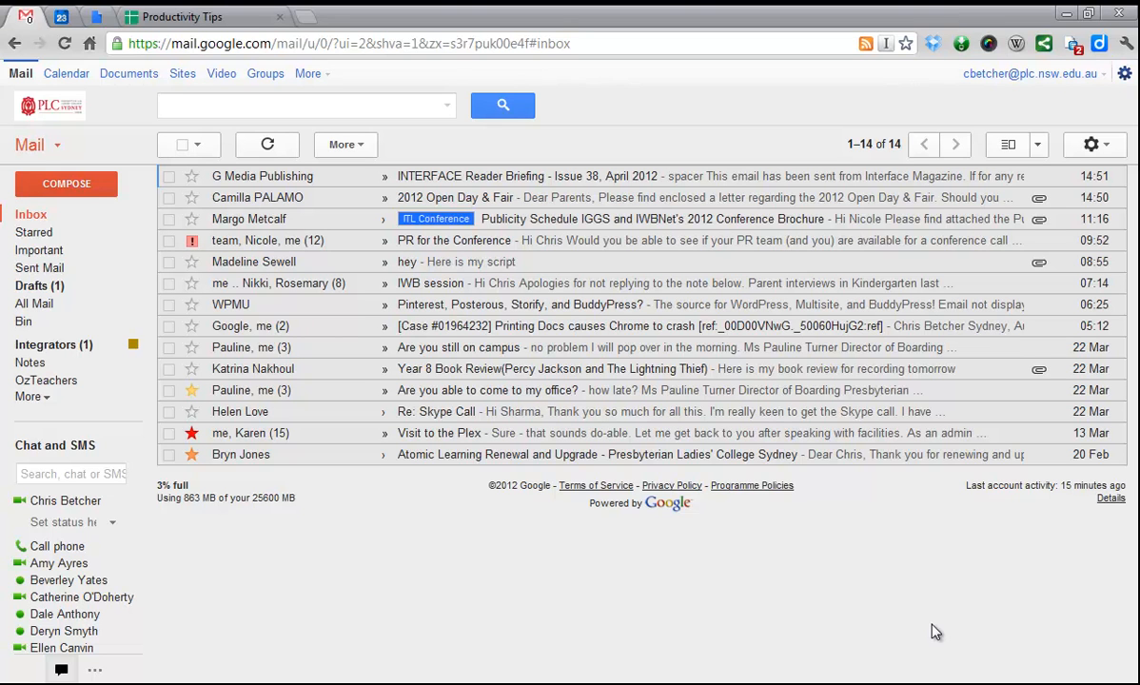
pyautogui.moveTo(939, 629)
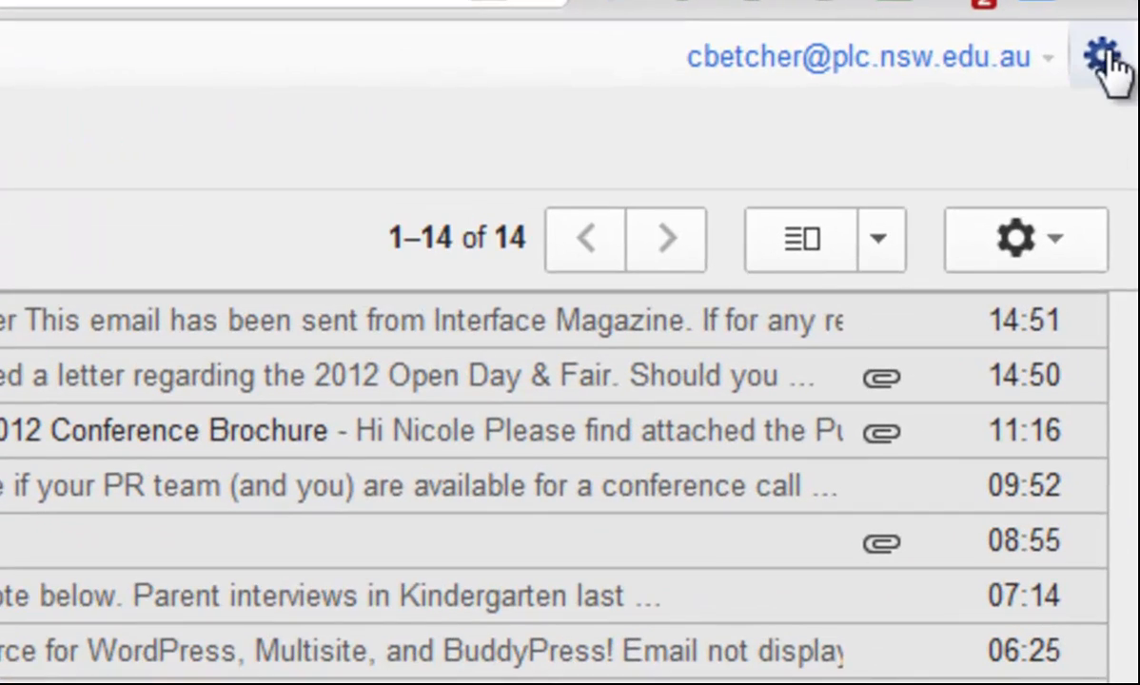
# - Find the Undo Send lab by searching 'undo' in Labs and enable it
pyautogui.click(1107, 58)
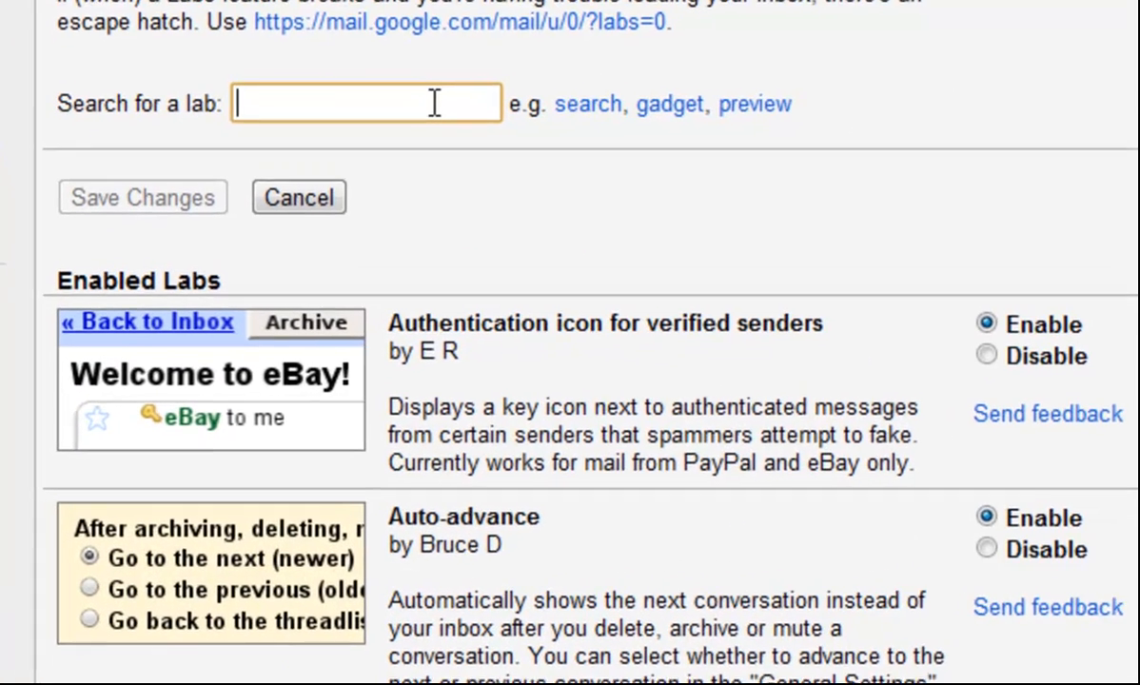
pyautogui.write('undo')
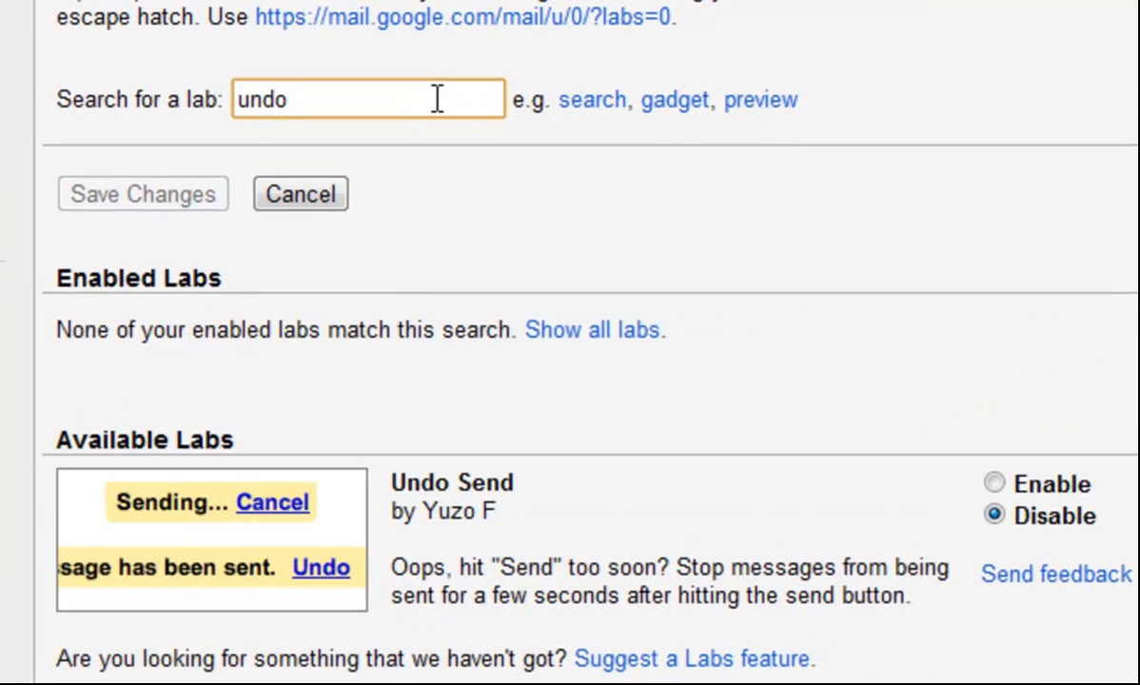
pyautogui.moveTo(95, 516)
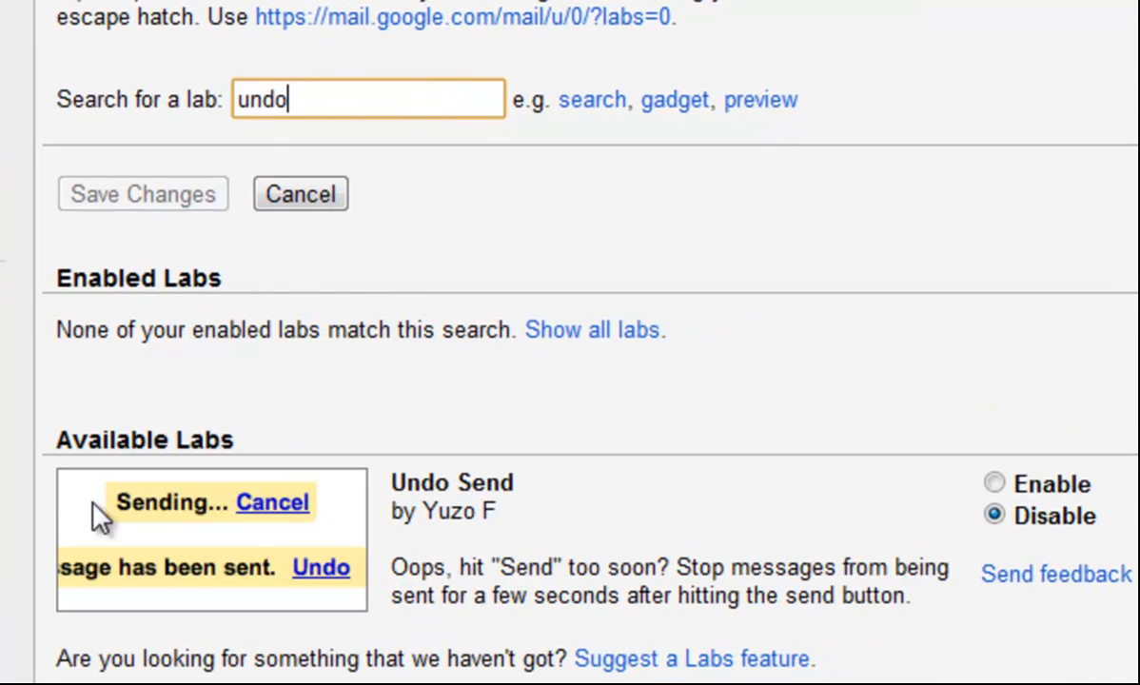
pyautogui.scroll(-3)
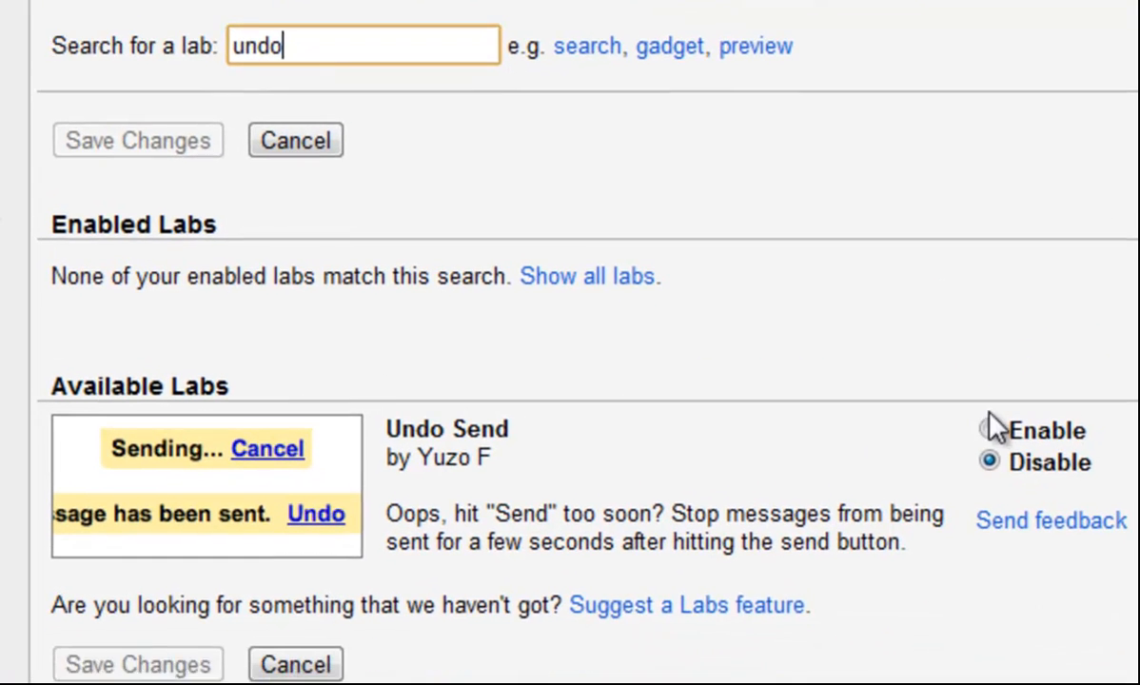
pyautogui.click(987, 431)
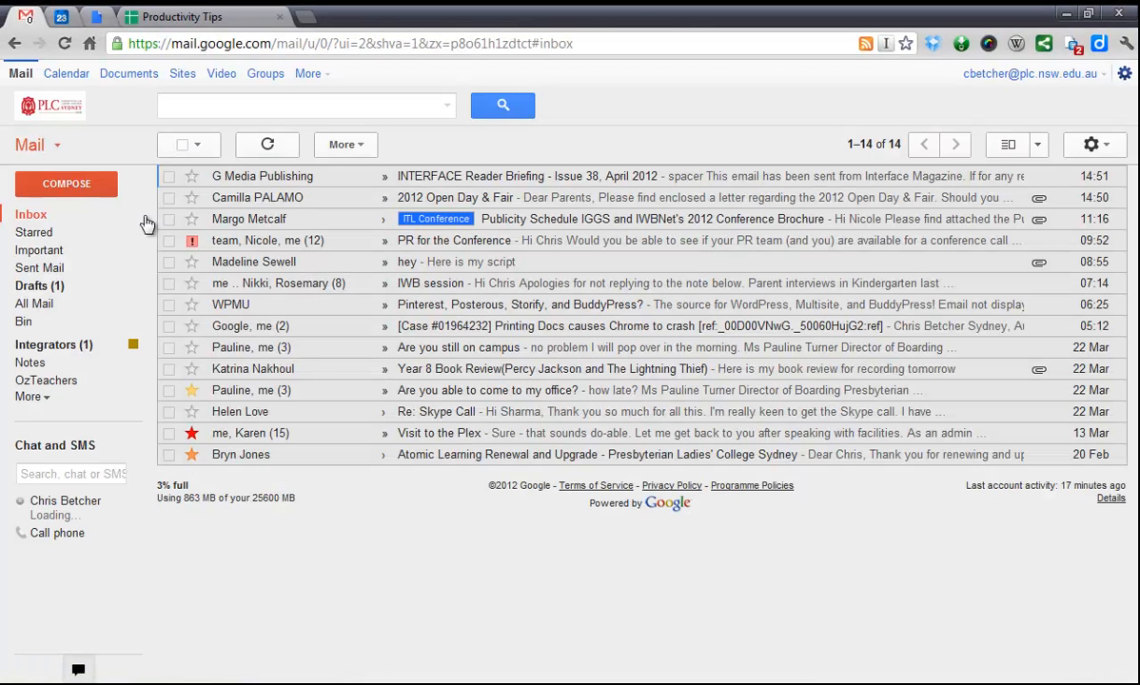
# - Send a new message to the suggested colleague (cwat) with the subject 'test'
pyautogui.click(65, 184)
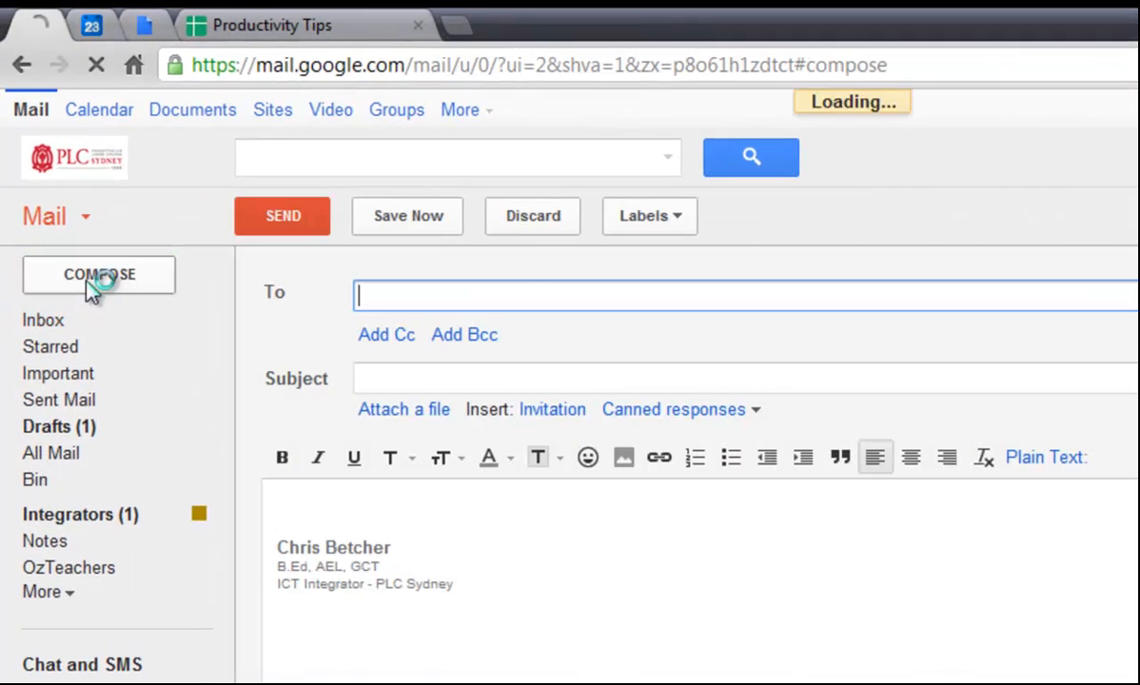
pyautogui.write('cwat')
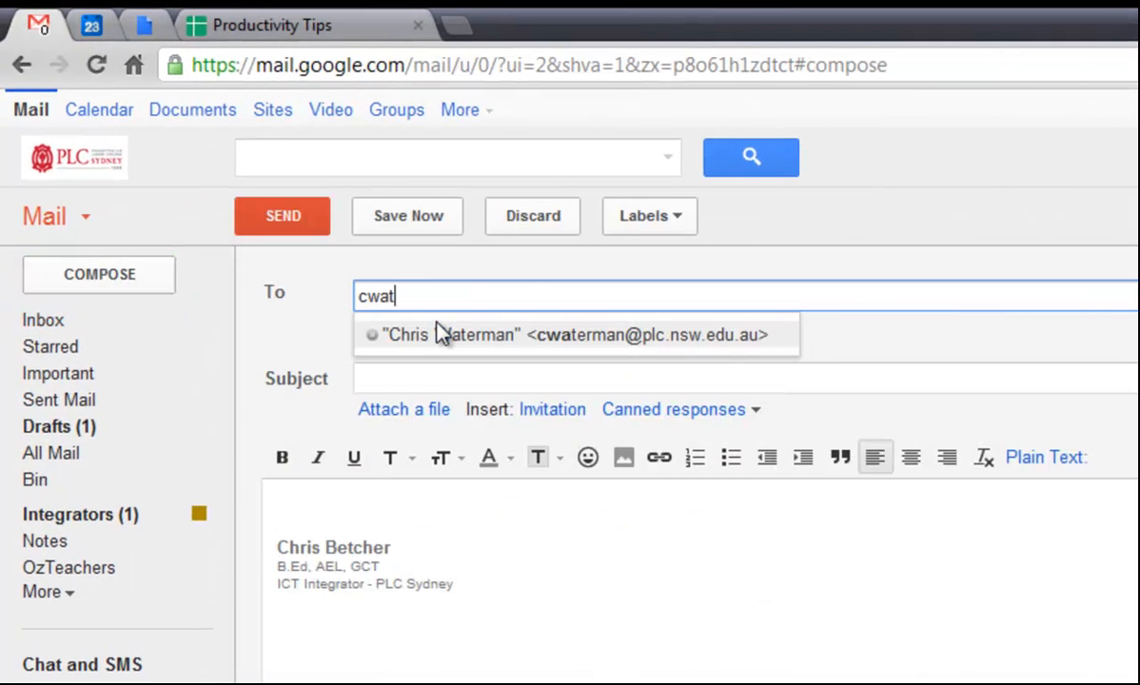
pyautogui.click(576, 333)
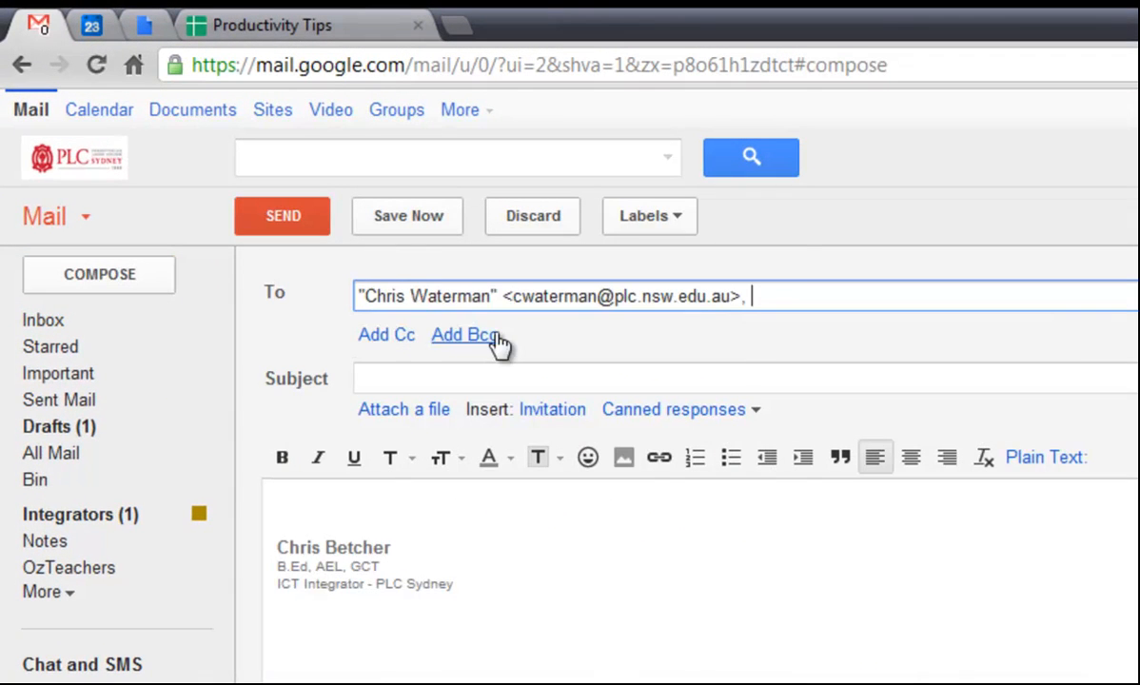
pyautogui.write('test')
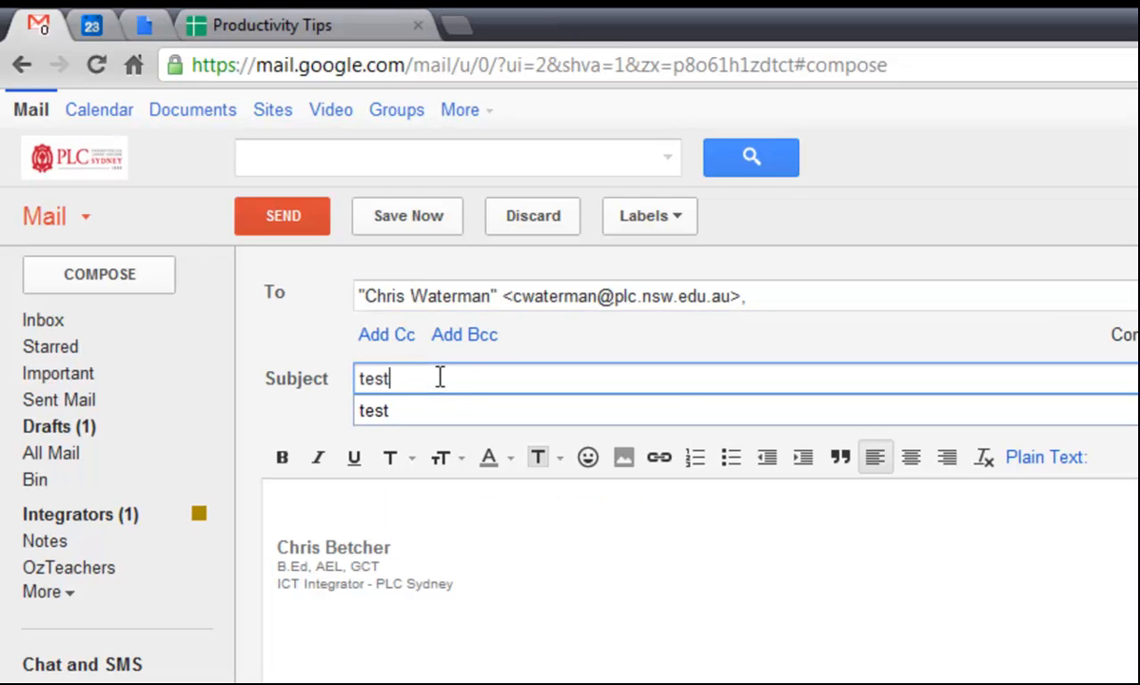
pyautogui.click(514, 528)
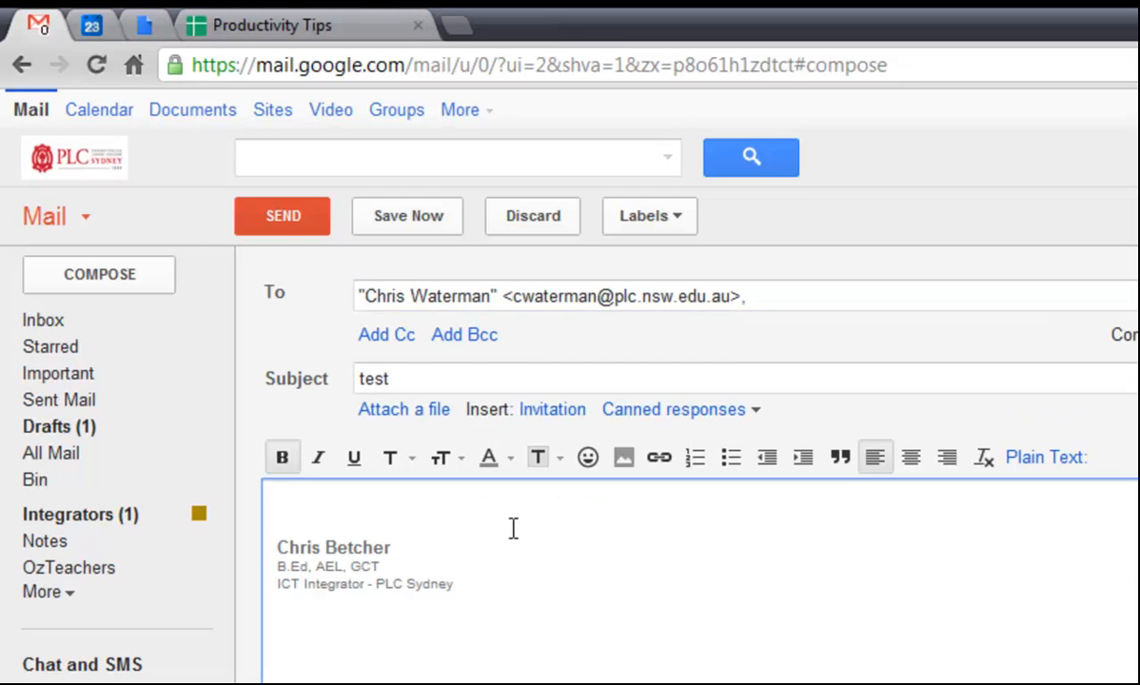
pyautogui.click(281, 216)
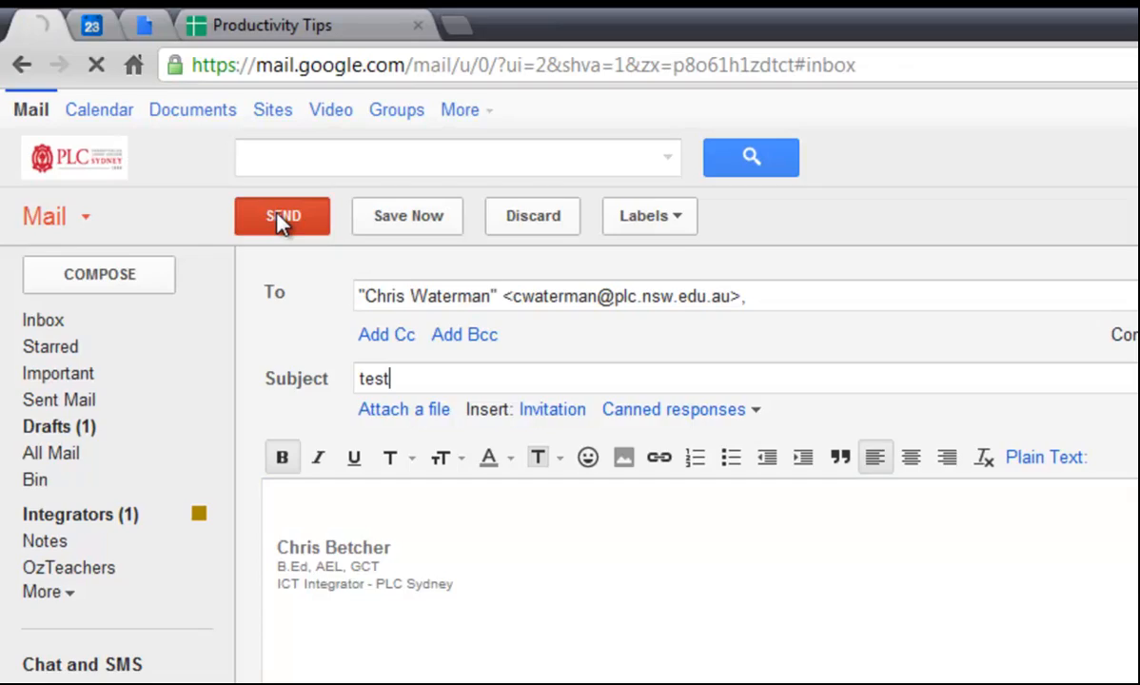
# - Start another blank message after the 'Your message has been sent. Undo' banner appears
pyautogui.click(282, 216)
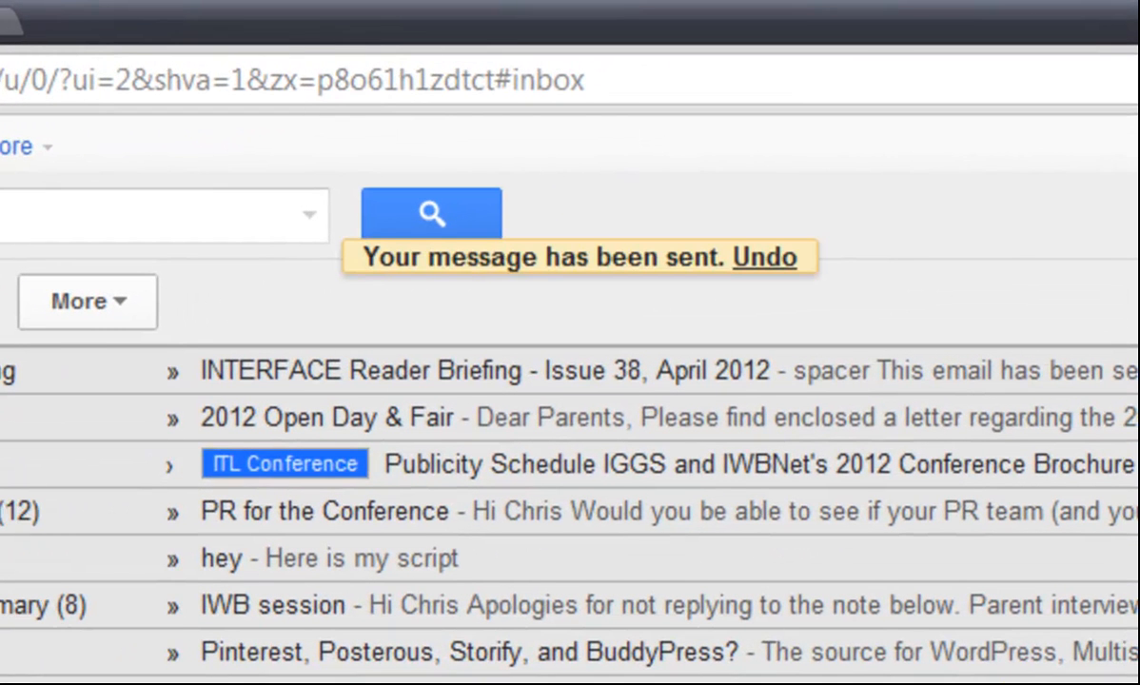
pyautogui.moveTo(677, 267)
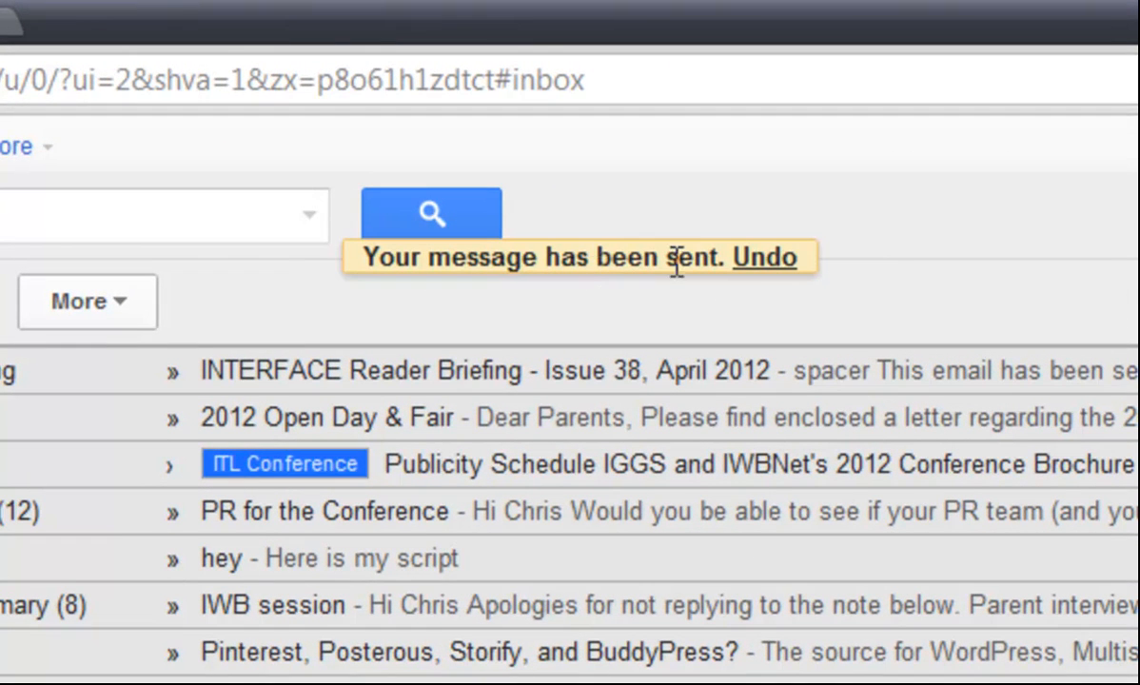
pyautogui.moveTo(787, 306)
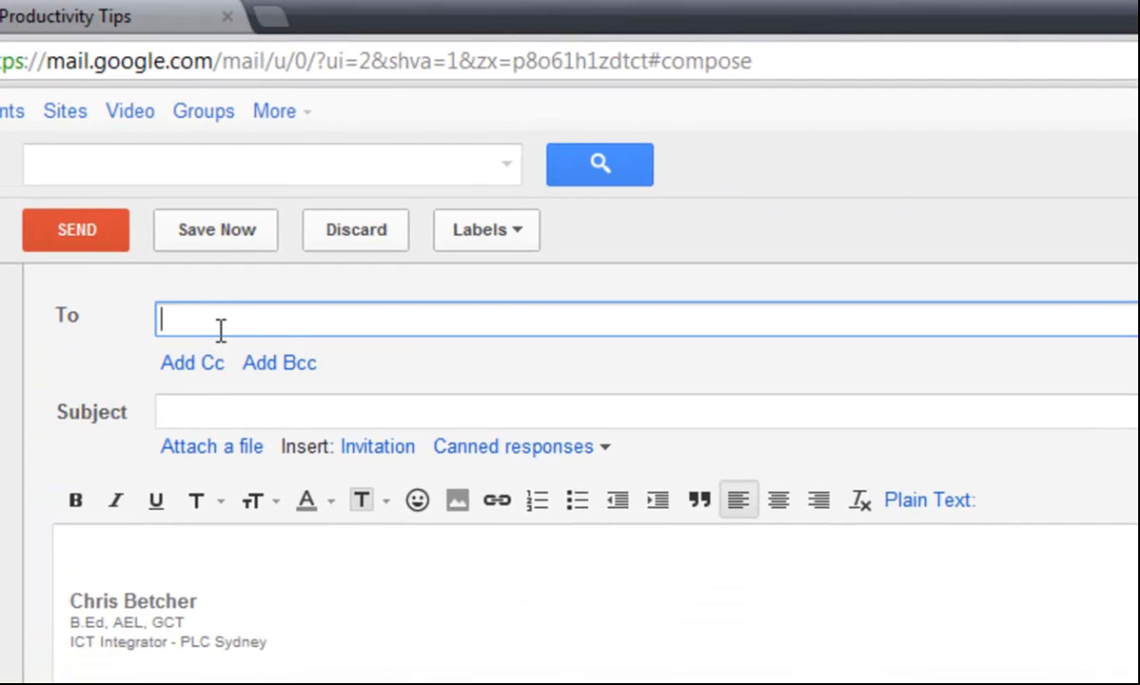
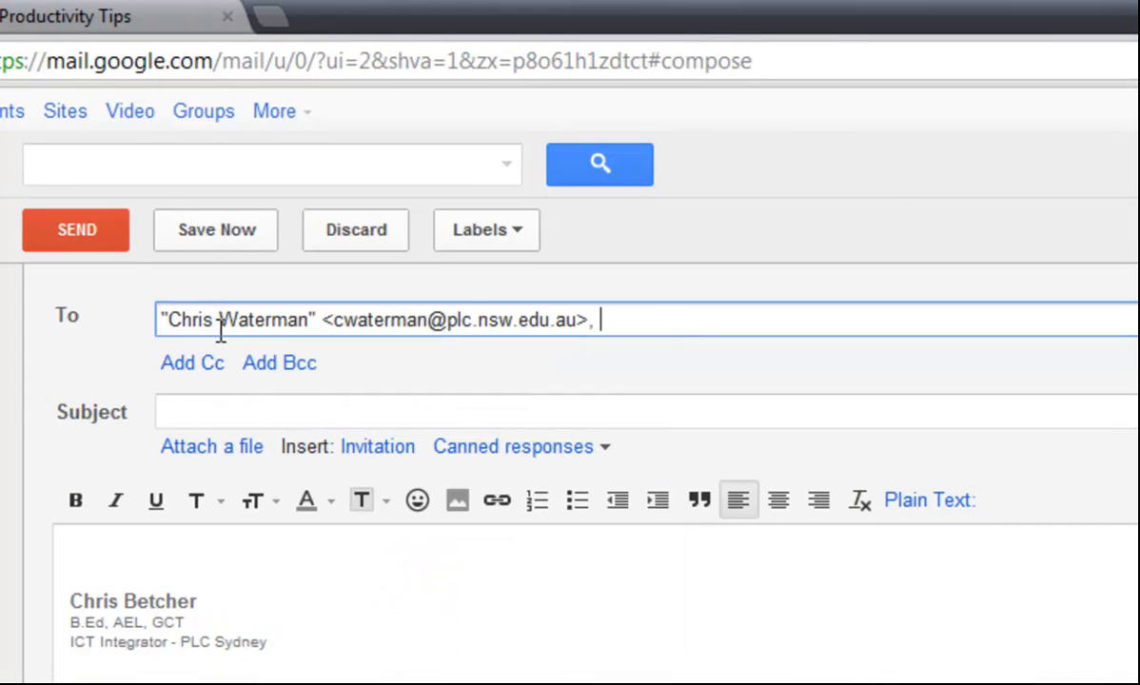
pyautogui.write('test2')
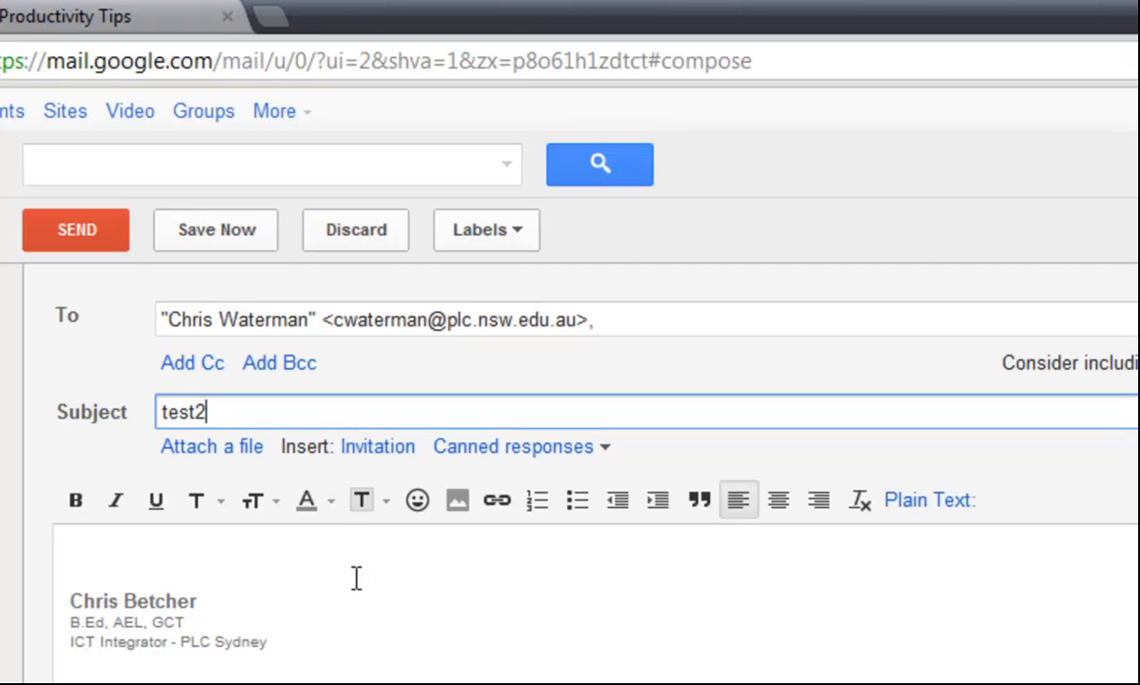
pyautogui.click(75, 231)
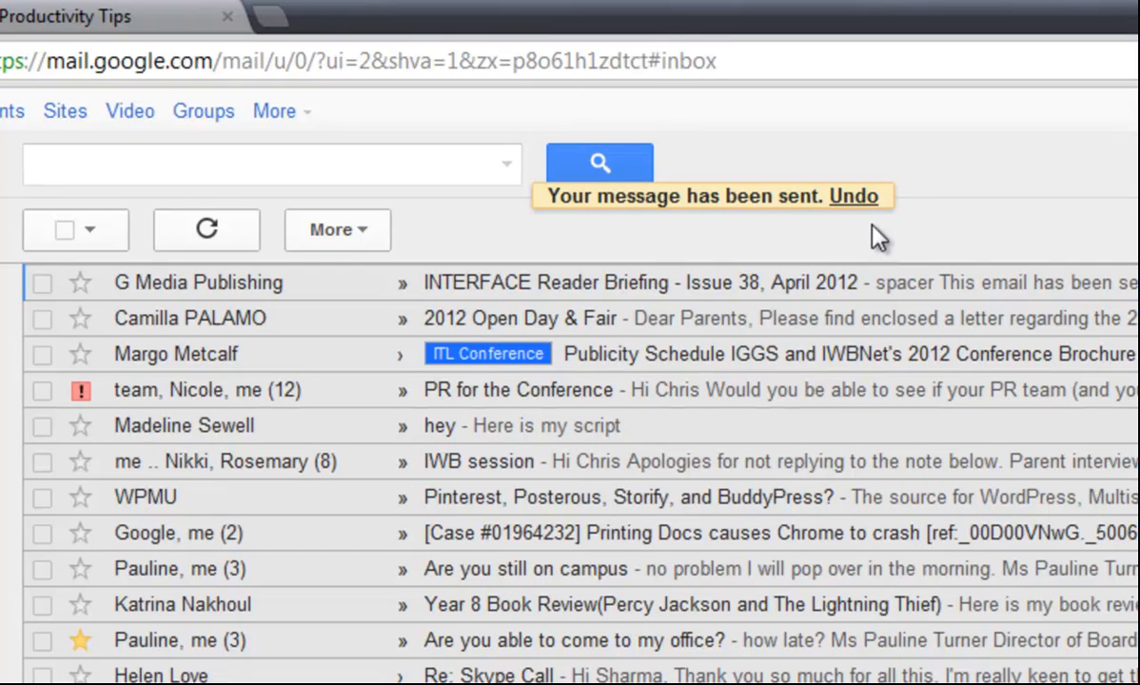
# - Recall the test2 message using Undo in the sent banner
pyautogui.click(853, 196)
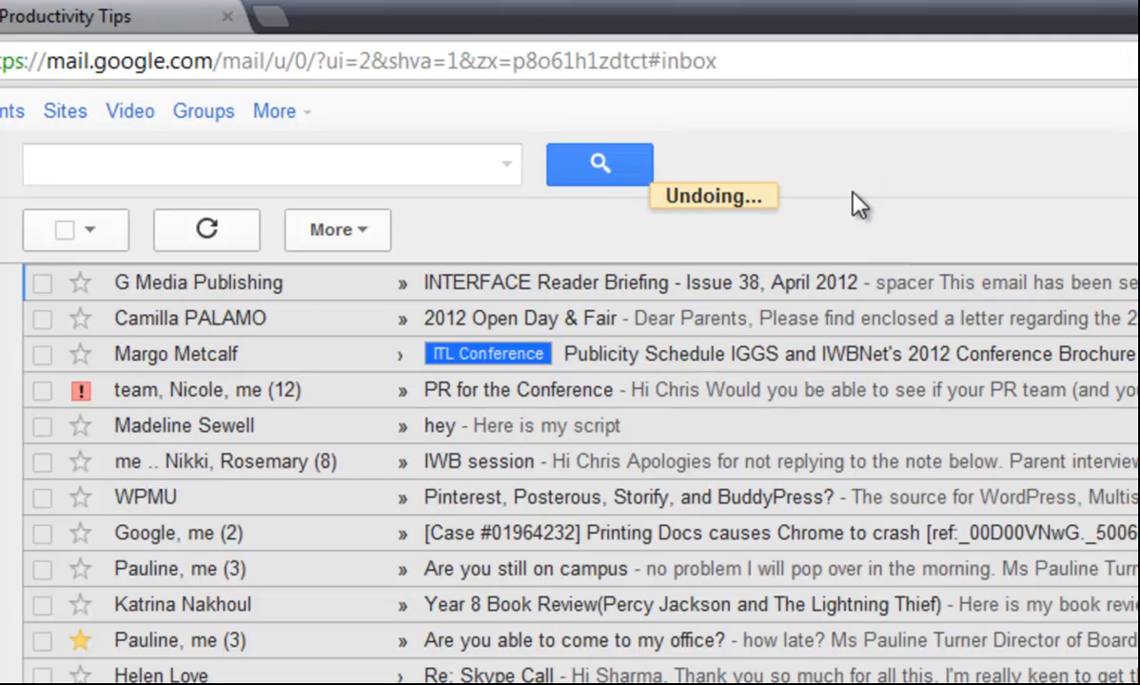
pyautogui.click(711, 196)
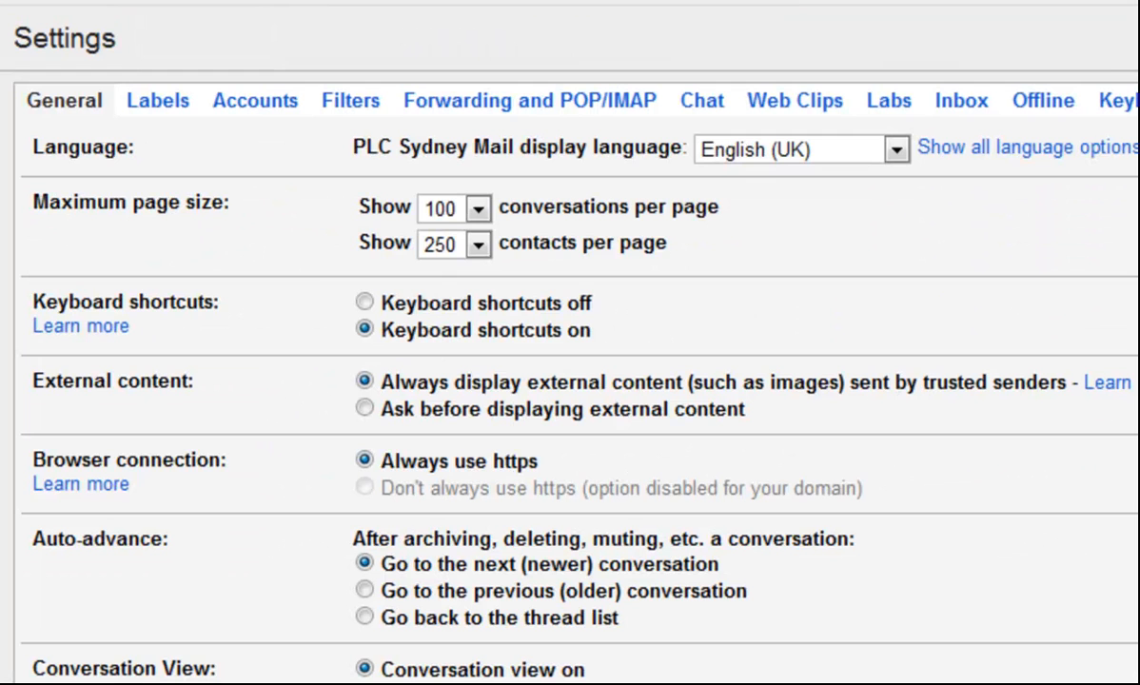
pyautogui.moveTo(143, 109)
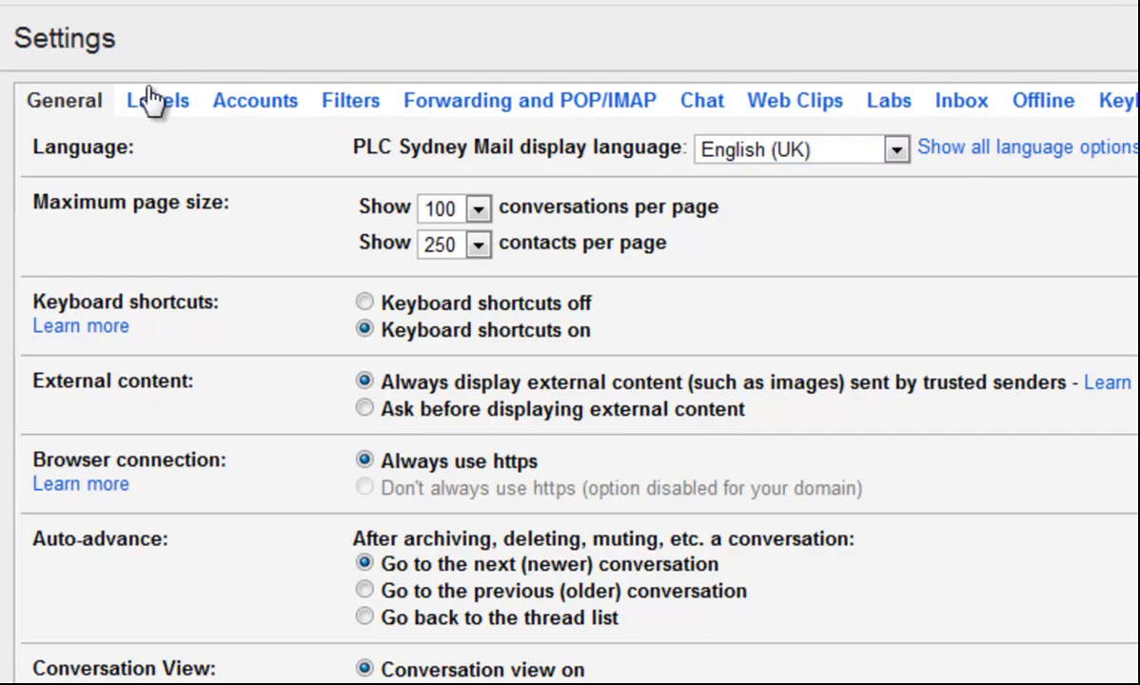
# - Show the Undo Send setting in General settings with its 10-second cancellation period choices
pyautogui.scroll(-3)
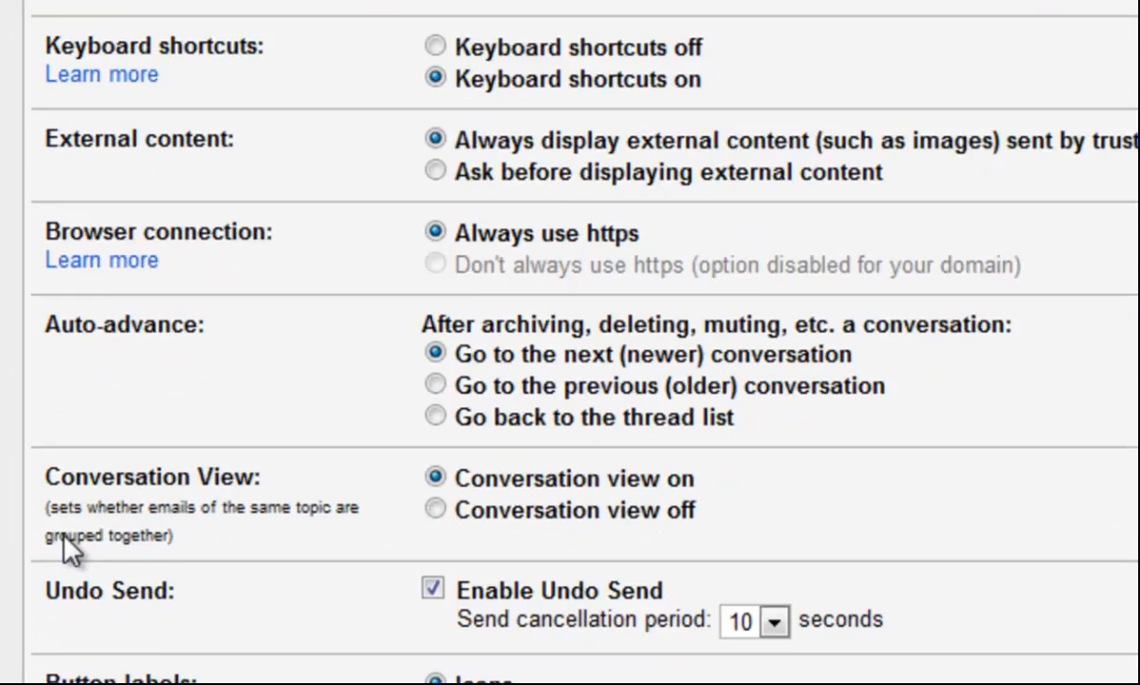
pyautogui.scroll(-3)
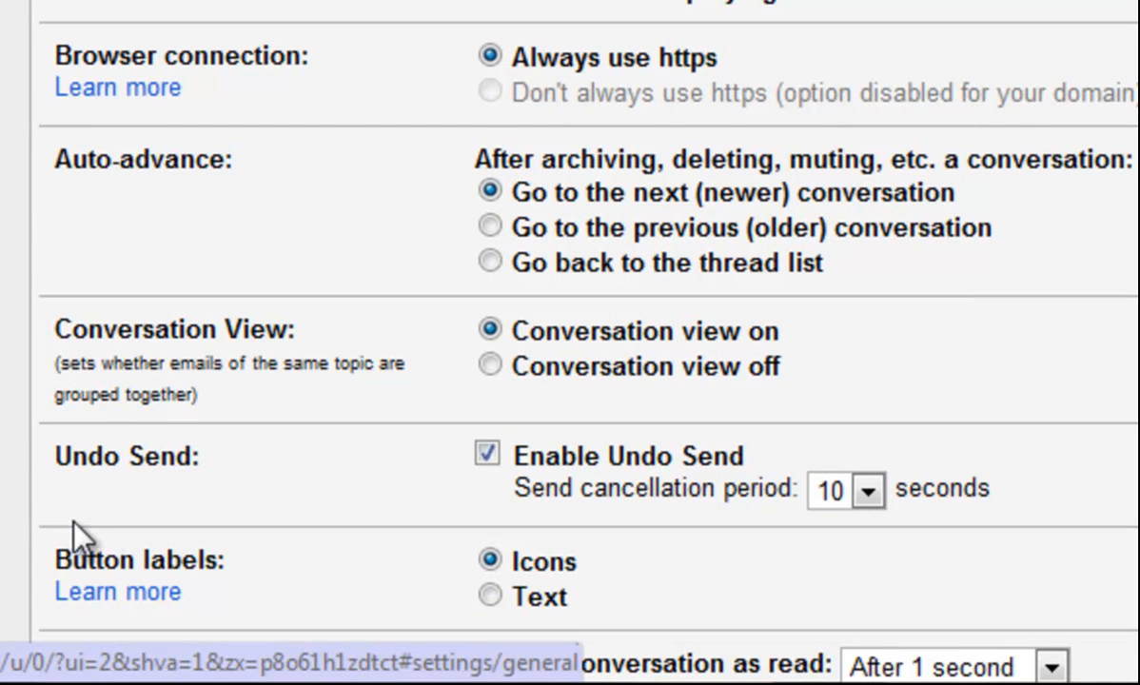
pyautogui.moveTo(43, 466)
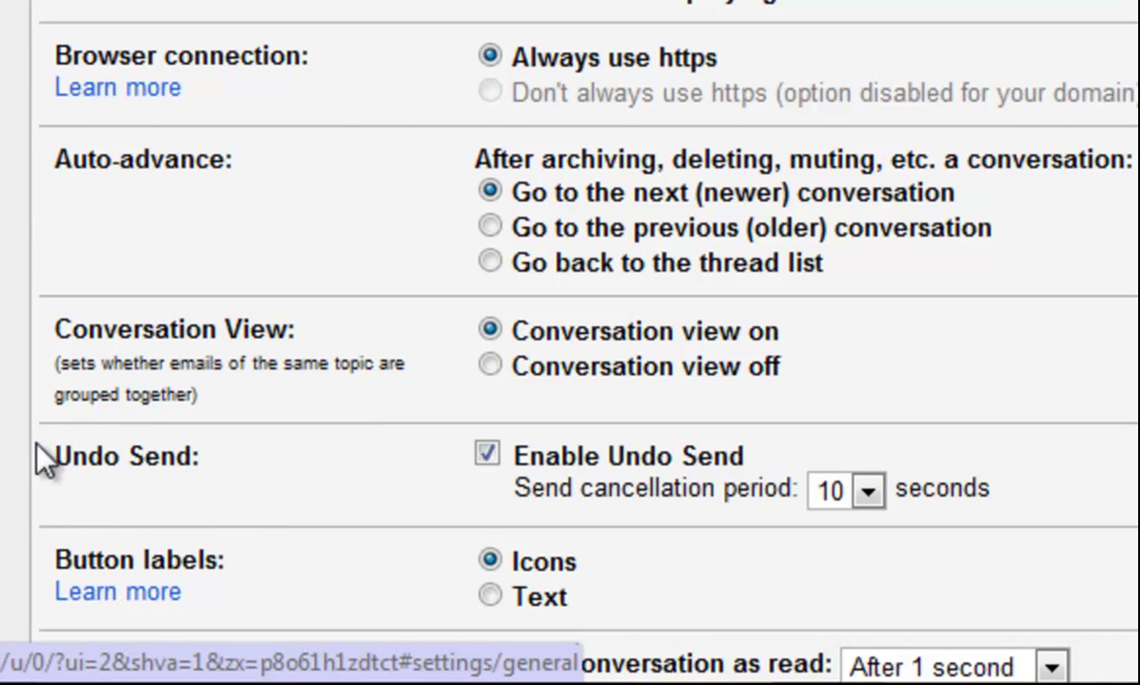
pyautogui.moveTo(274, 519)
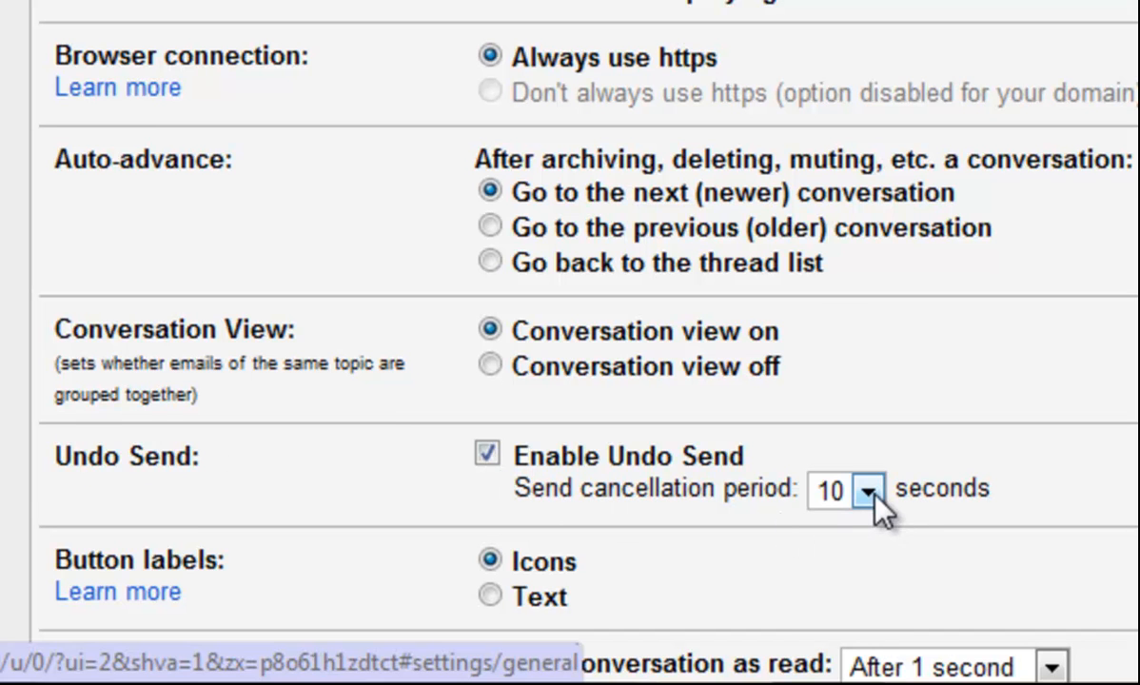
pyautogui.click(867, 490)
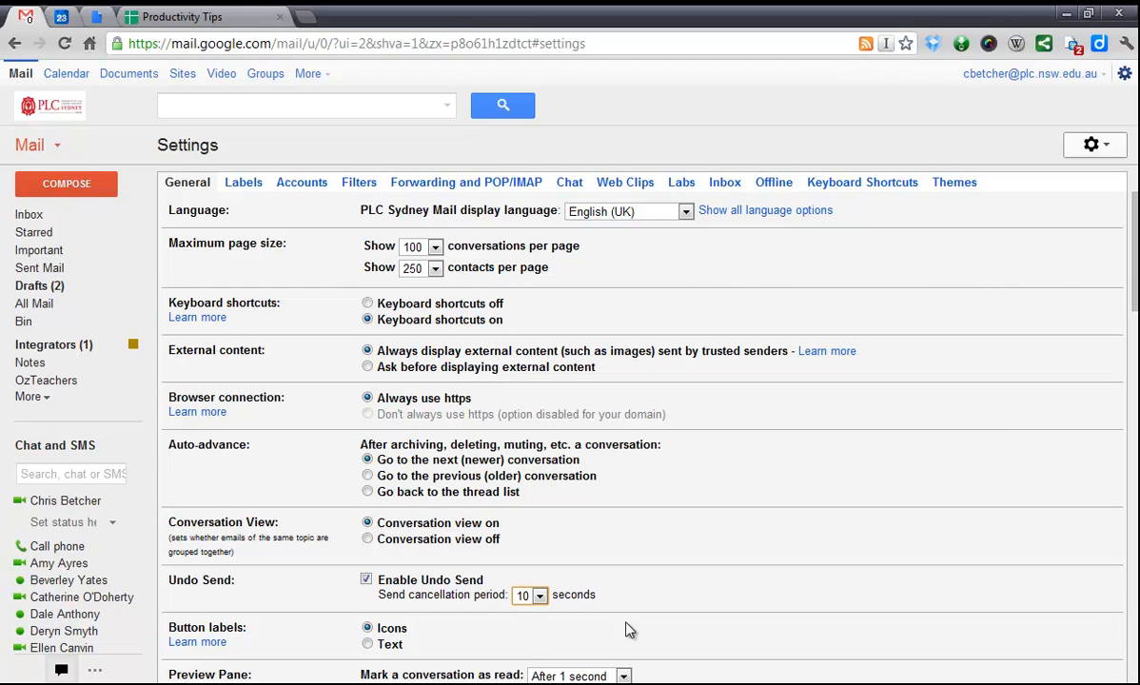
pyautogui.moveTo(633, 626)
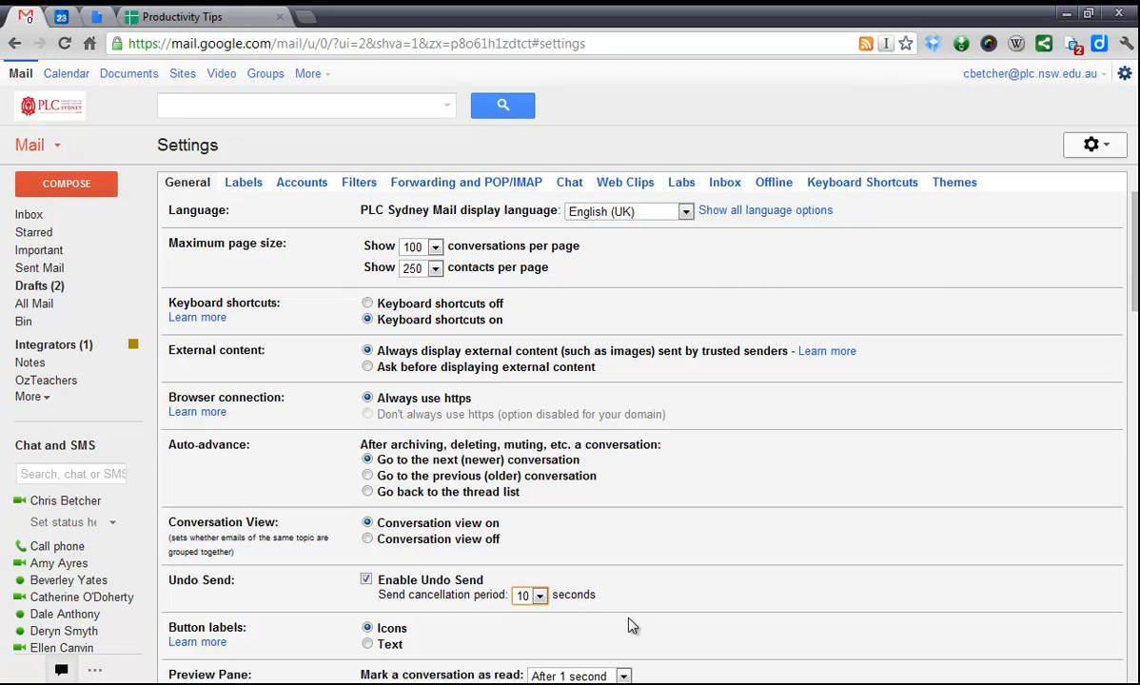